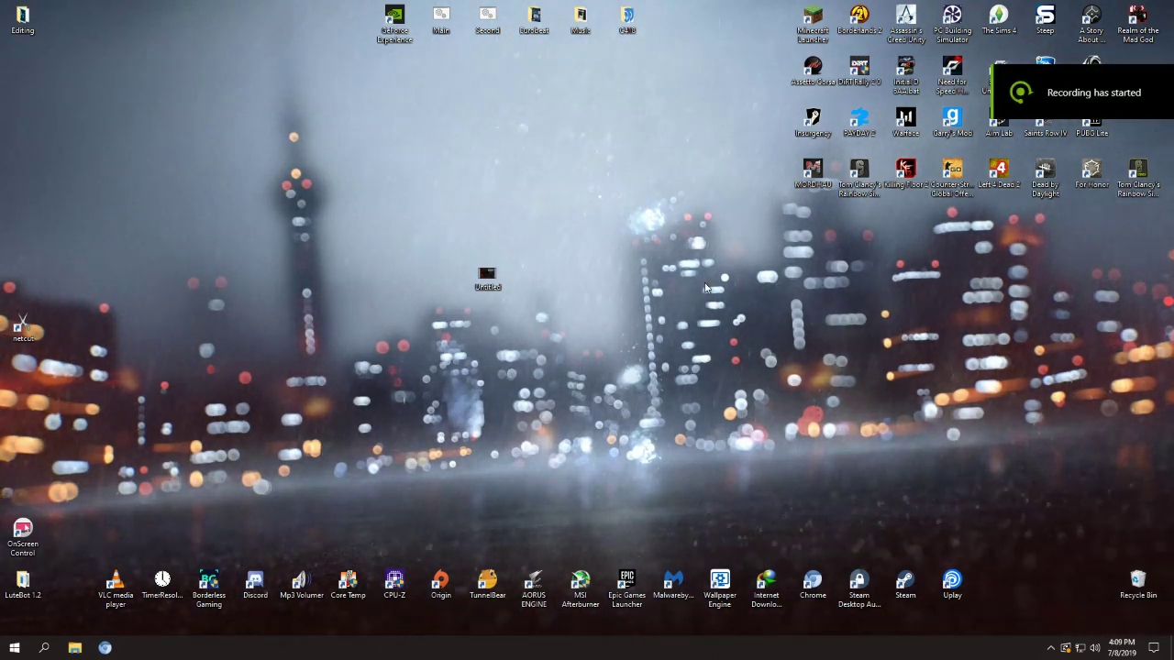
pyautogui.moveTo(588, 303)
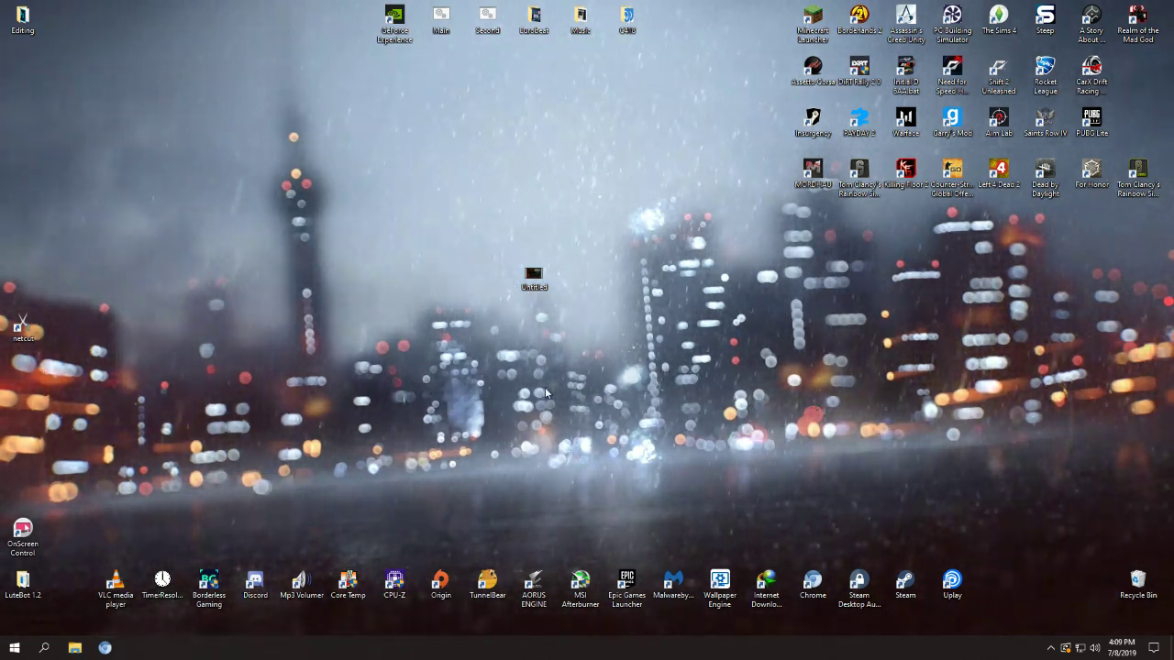
# Search Control Panel for 'folder' and launch File Explorer Options
pyautogui.press('Win+r')
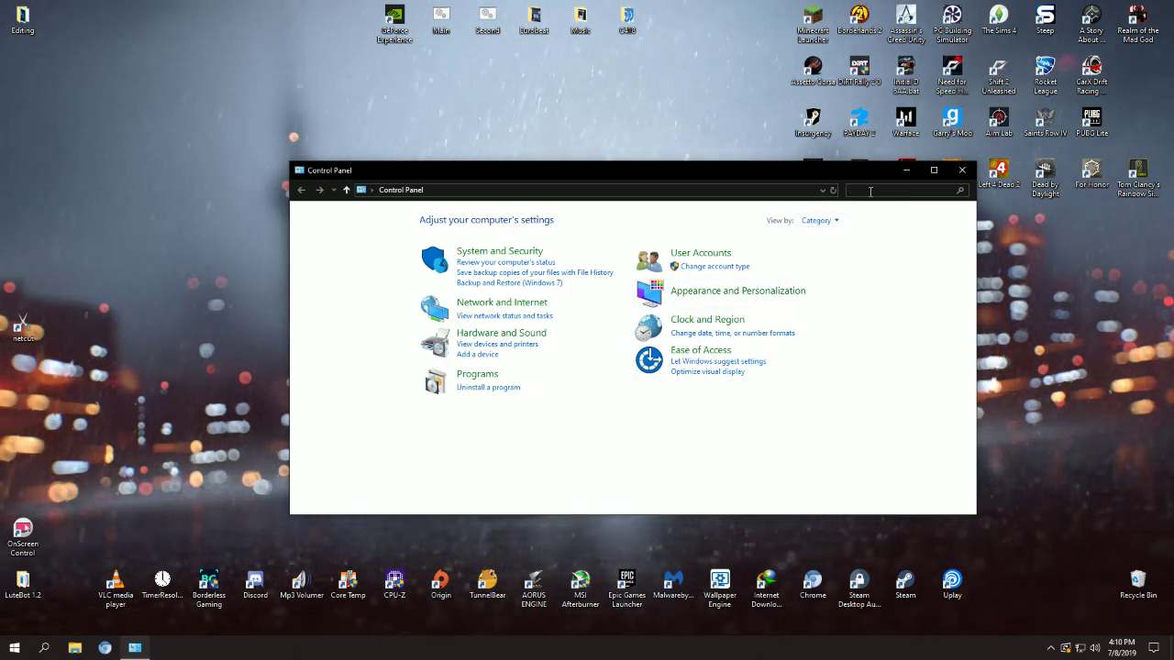
pyautogui.write('folder')
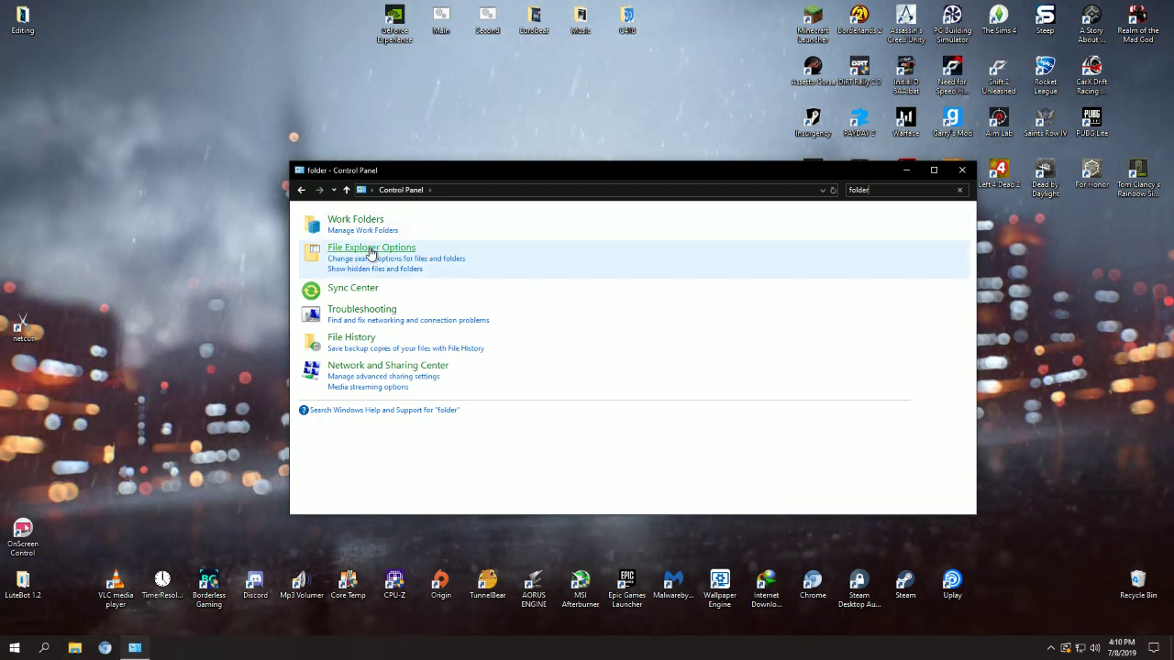
pyautogui.moveTo(375, 229)
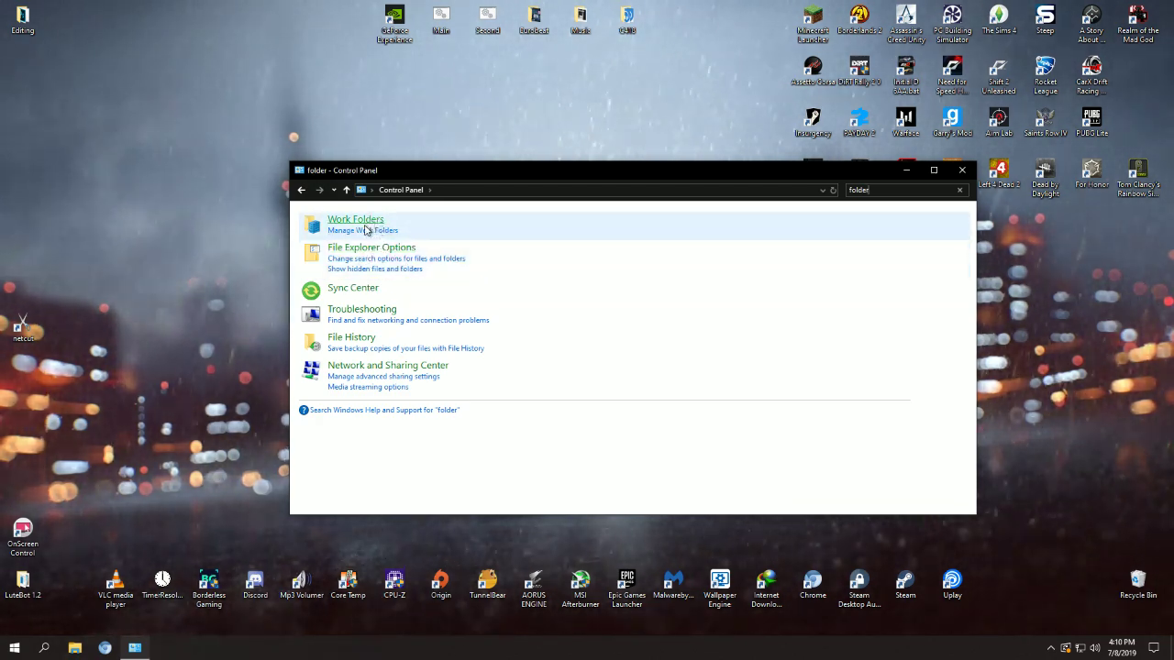
pyautogui.moveTo(385, 259)
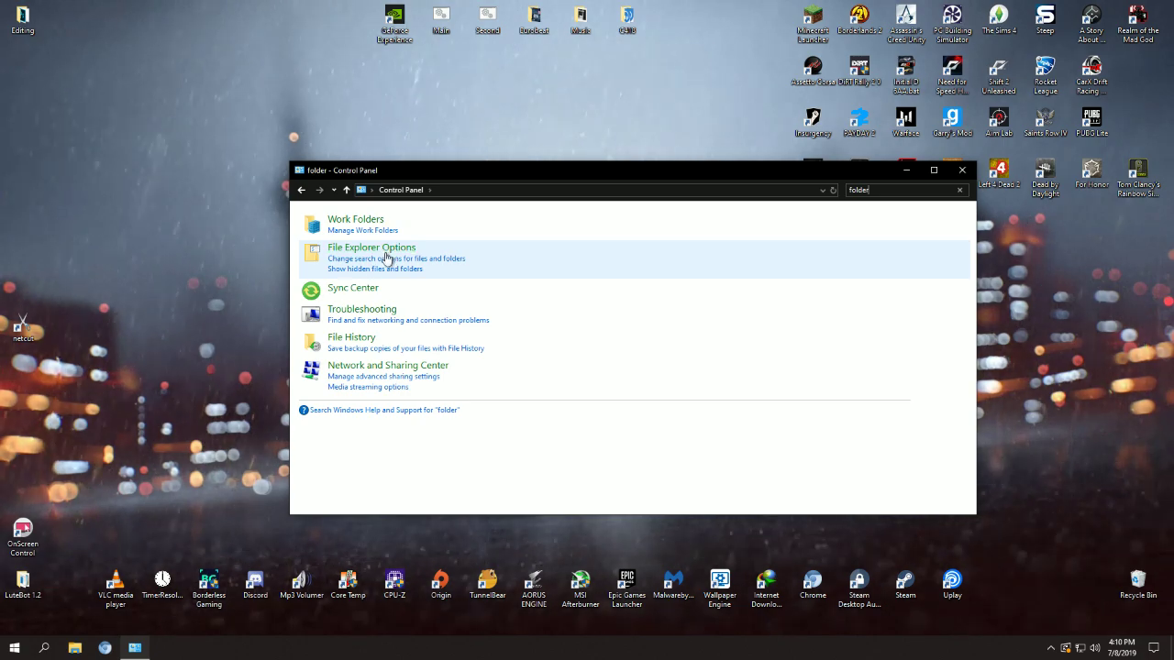
pyautogui.click(372, 252)
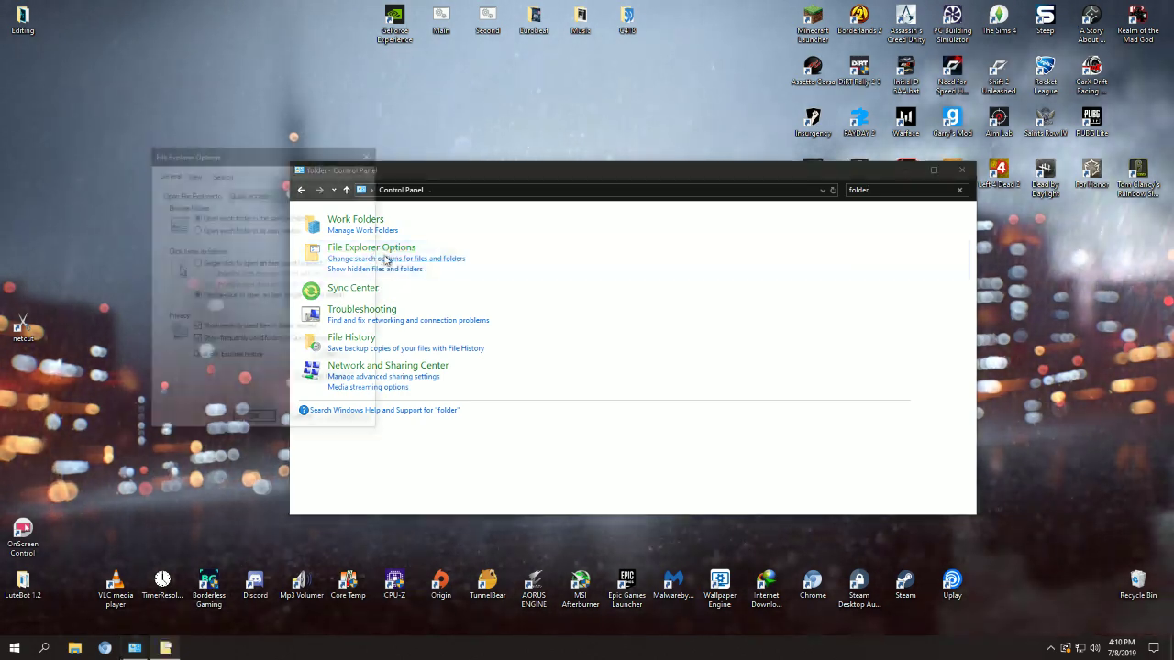
# Uncheck 'Hide extensions for known file types' on the View tab and close Control Panel
pyautogui.click(371, 247)
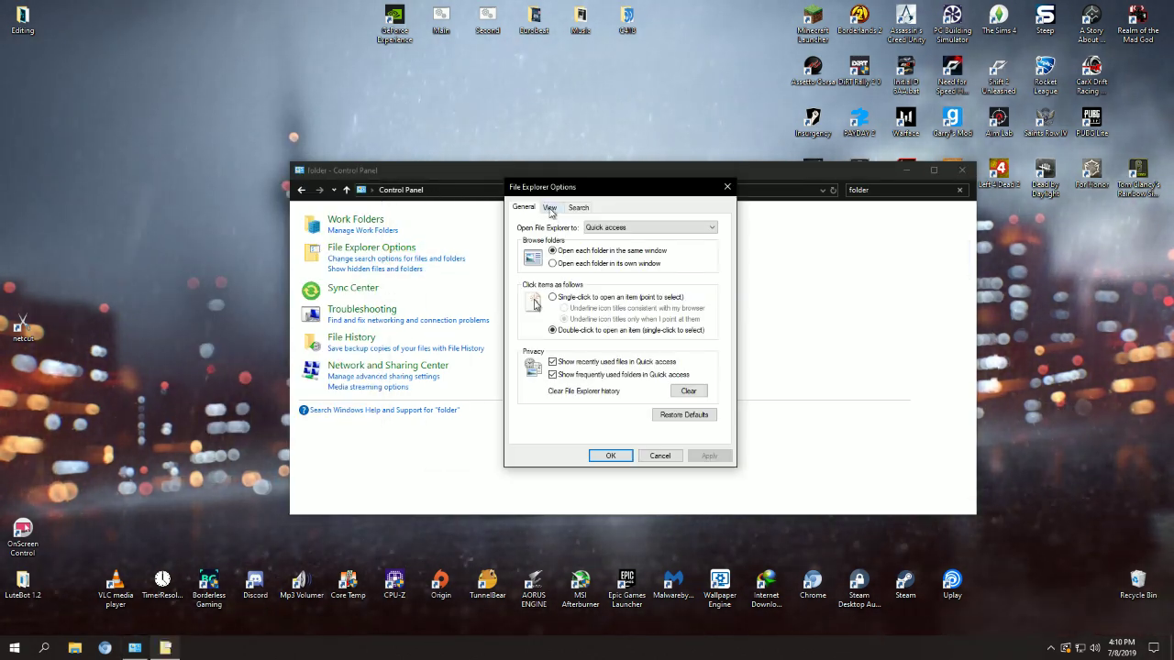
pyautogui.click(550, 206)
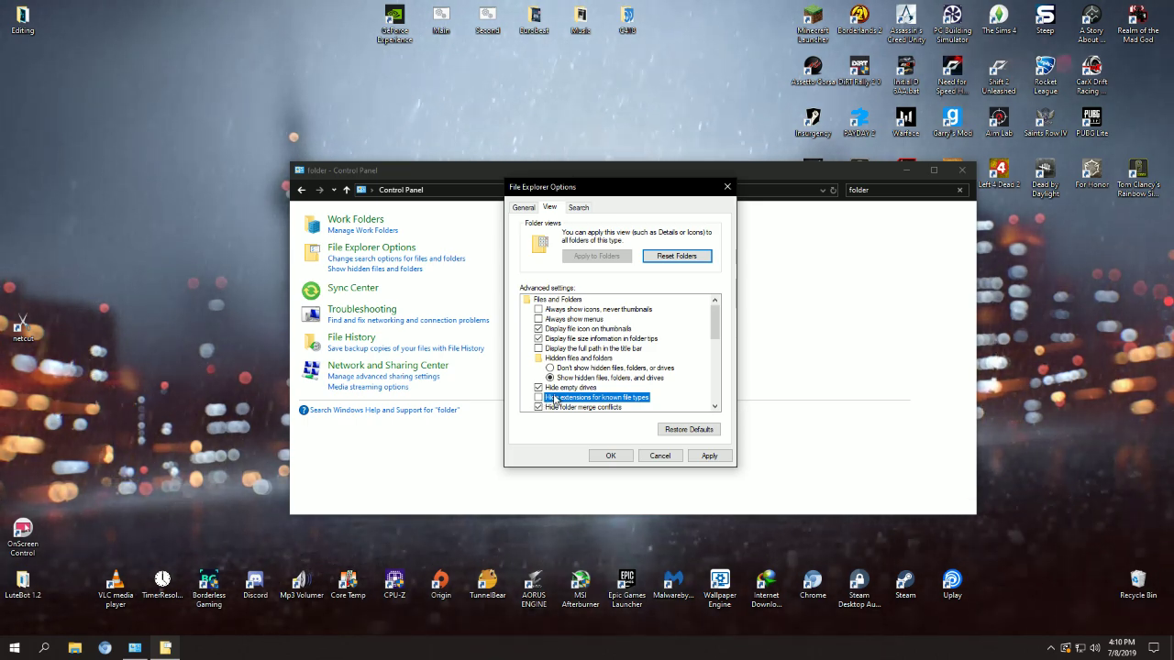
pyautogui.click(539, 397)
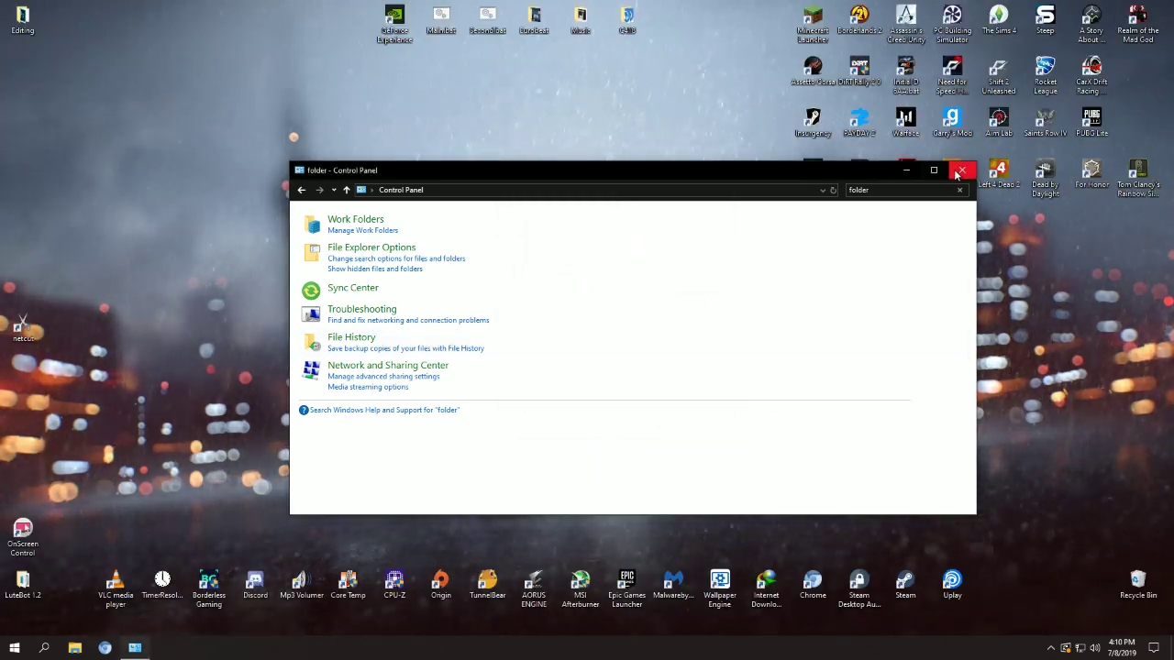
pyautogui.click(961, 170)
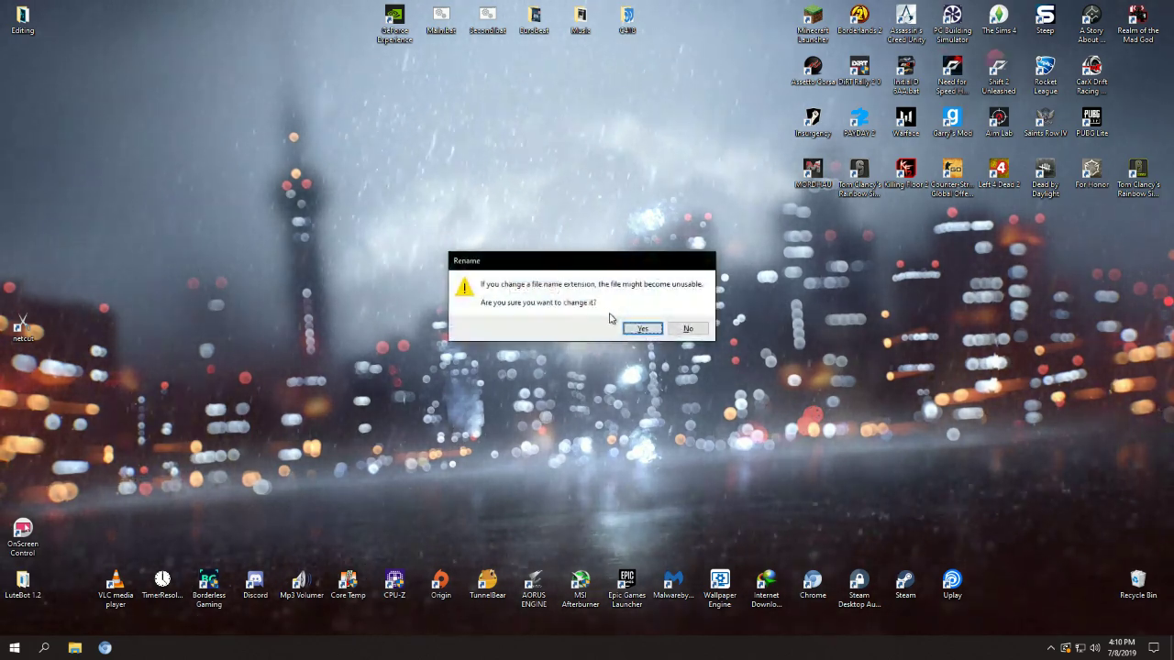
# Confirm the warning to rename the Untitled desktop file from .mp4 to .mp3
pyautogui.click(642, 329)
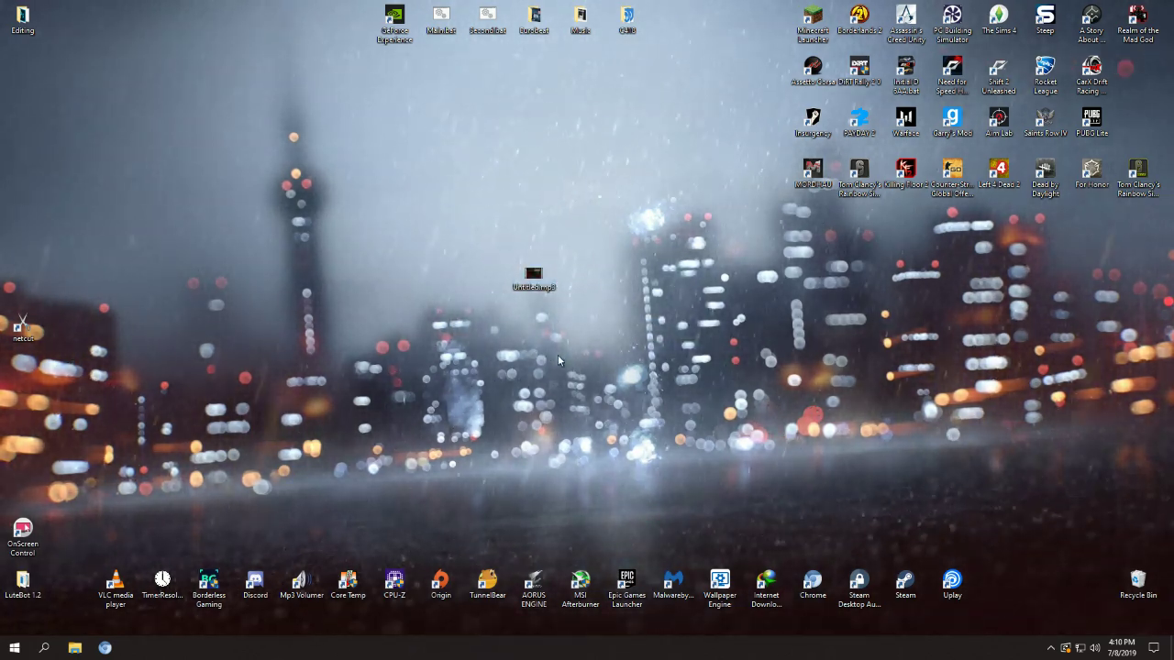
pyautogui.moveTo(406, 363)
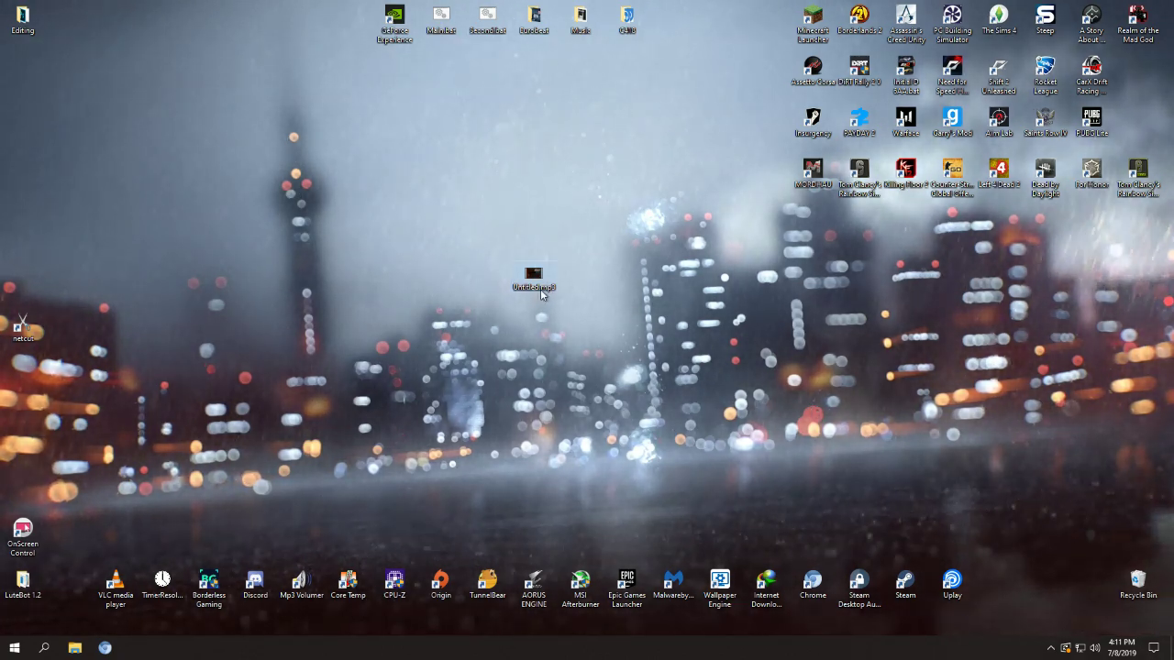
pyautogui.moveTo(585, 352)
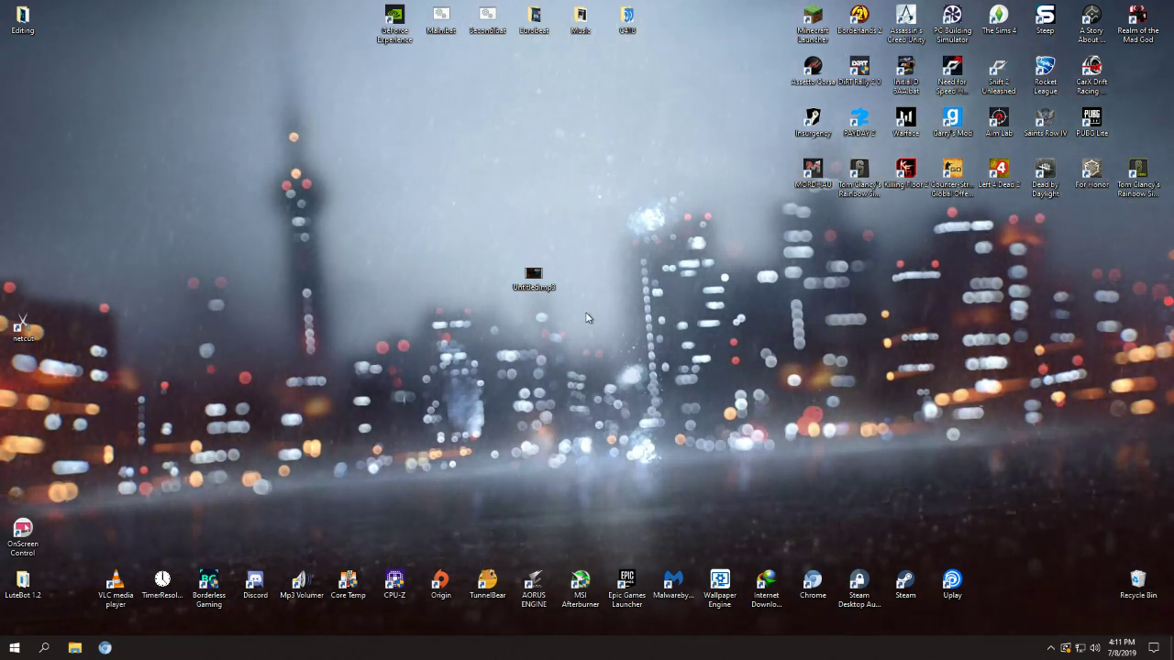
pyautogui.moveTo(538, 315)
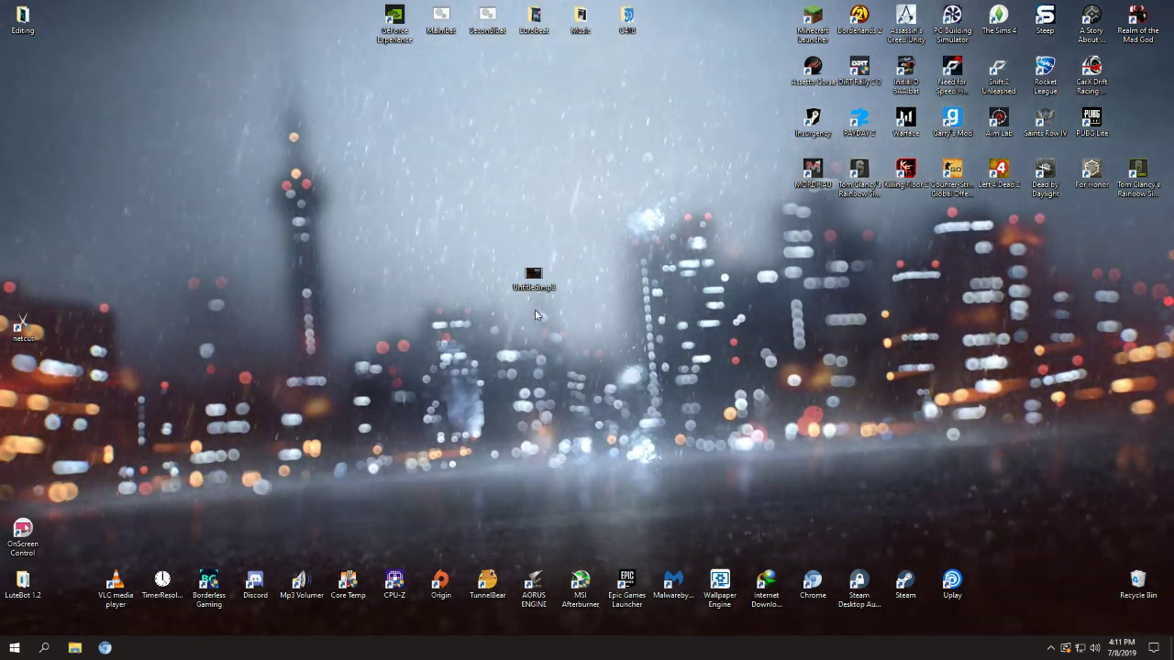
pyautogui.moveTo(570, 310)
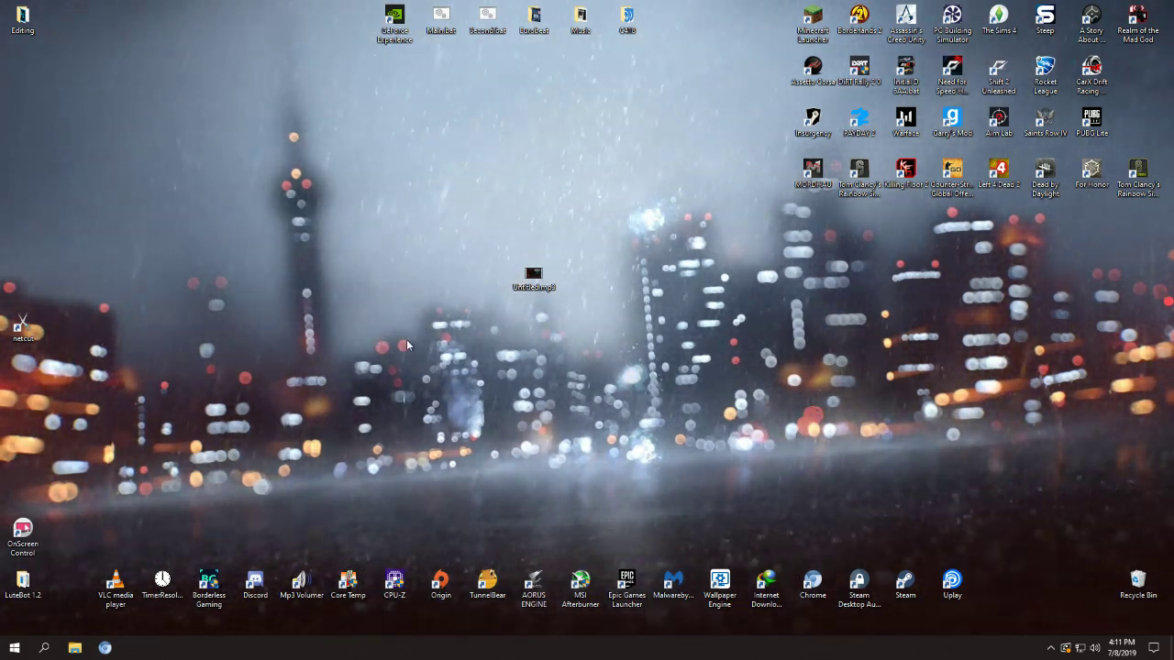
pyautogui.moveTo(676, 314)
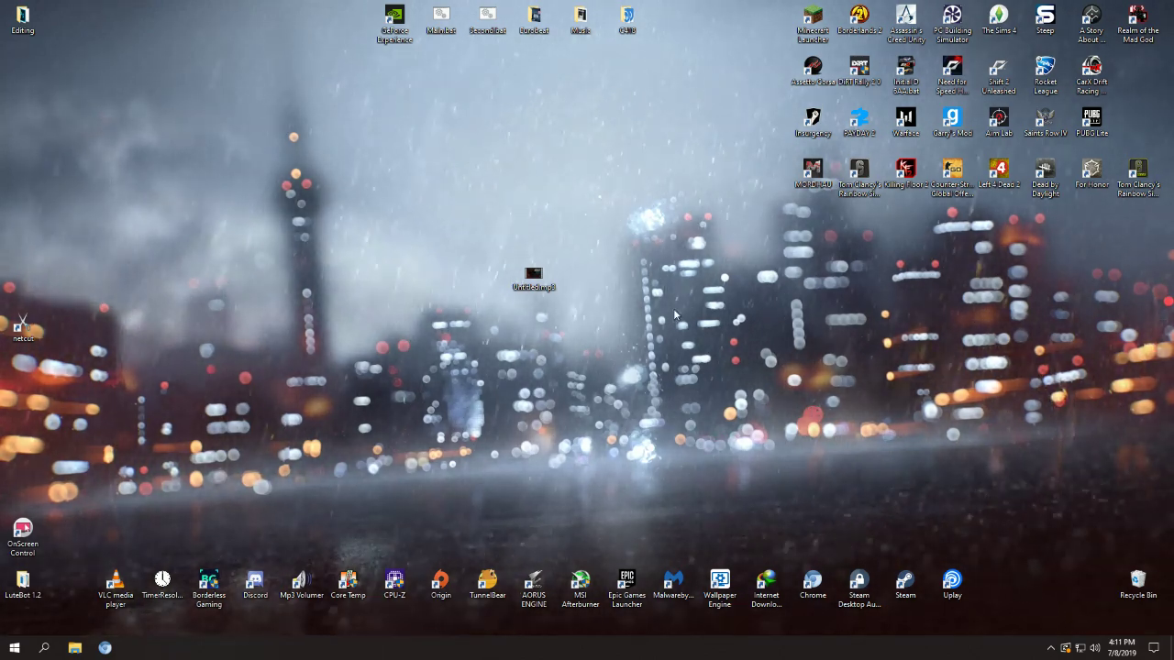
pyautogui.moveTo(519, 274)
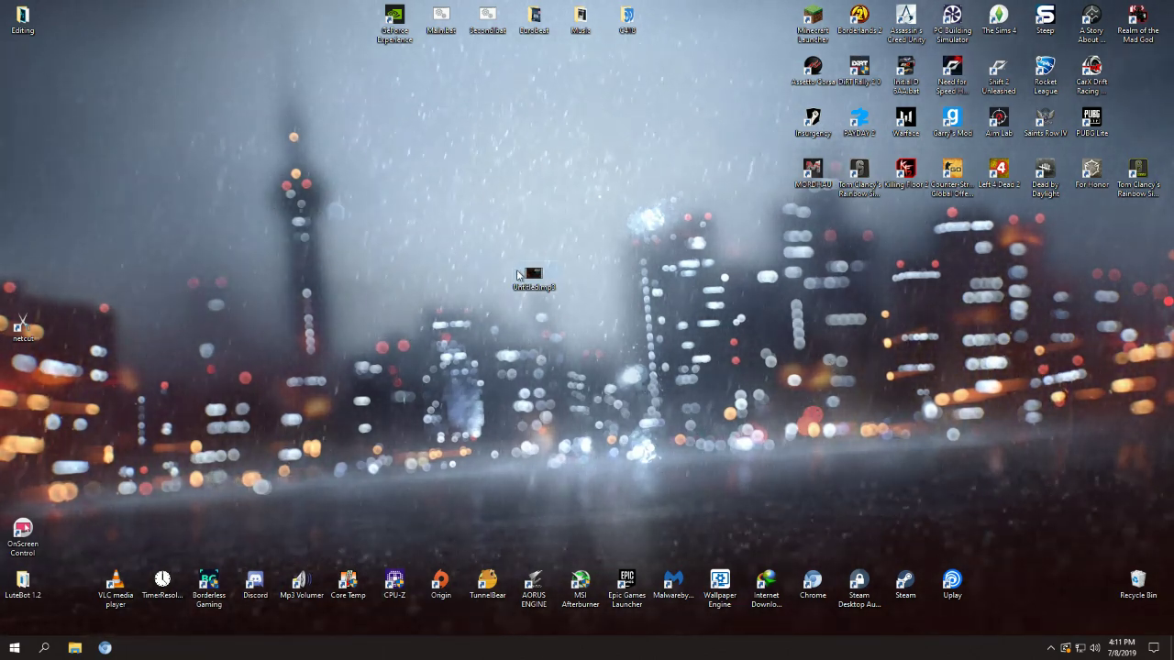